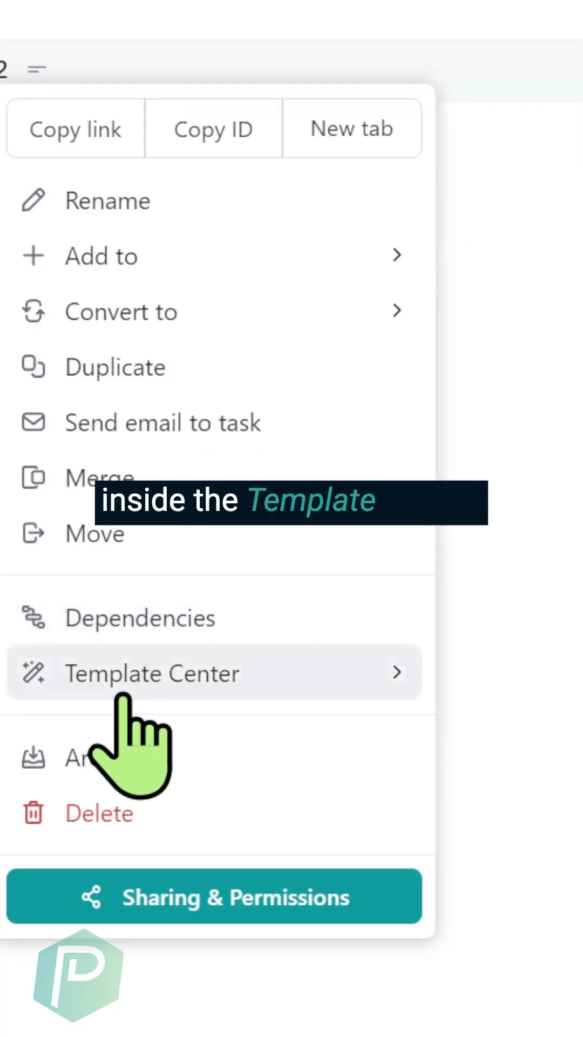
Save the task as a reusable template via Template Center's Save as Template.
{"action": "left_click", "coordinate": [152, 672]}
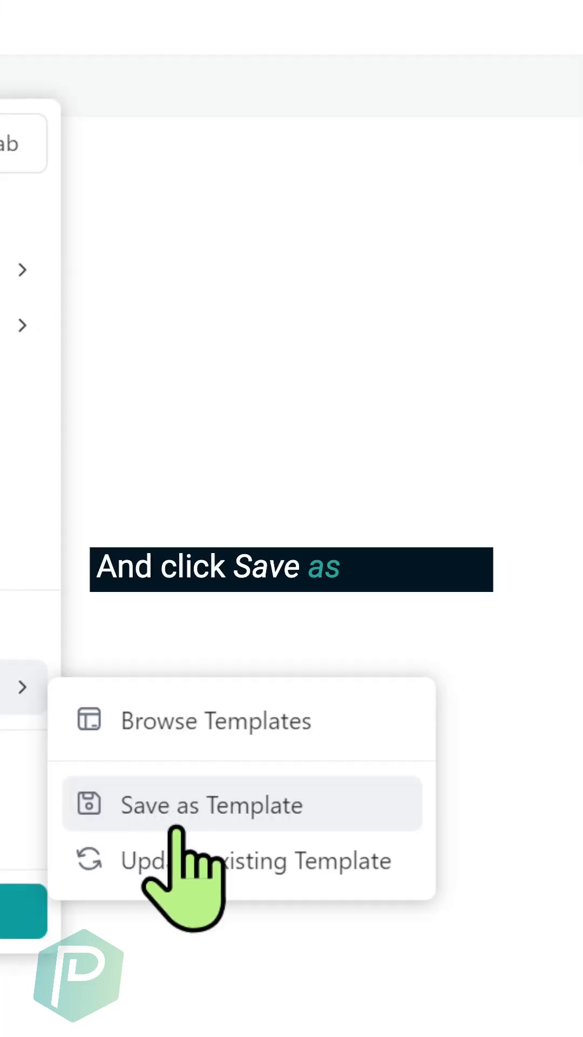
{"action": "left_click", "coordinate": [212, 804]}
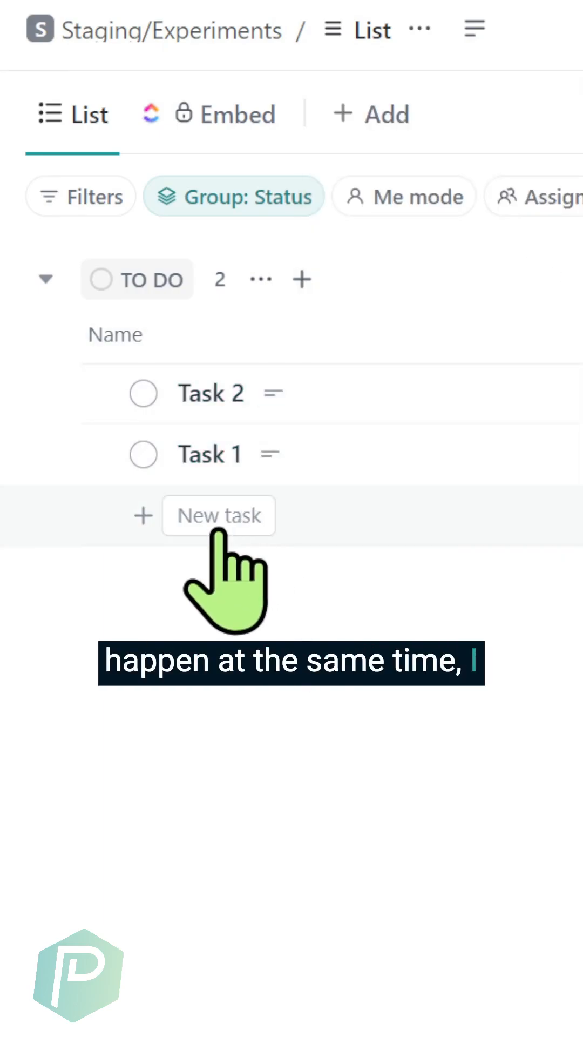
Add a new task, Task 3, to the TO DO group of Staging/Experiments.
{"action": "left_click", "coordinate": [218, 516]}
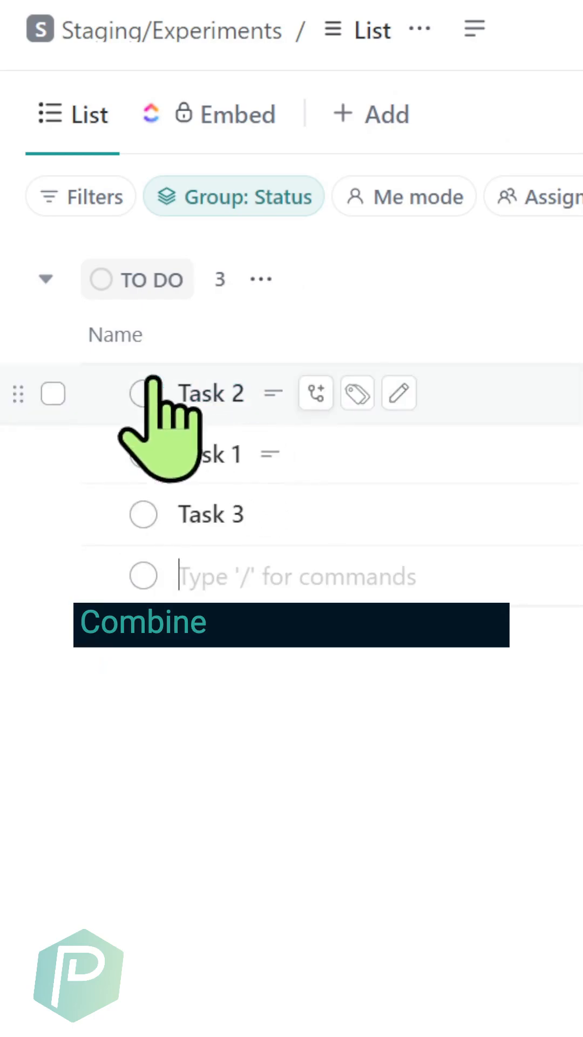